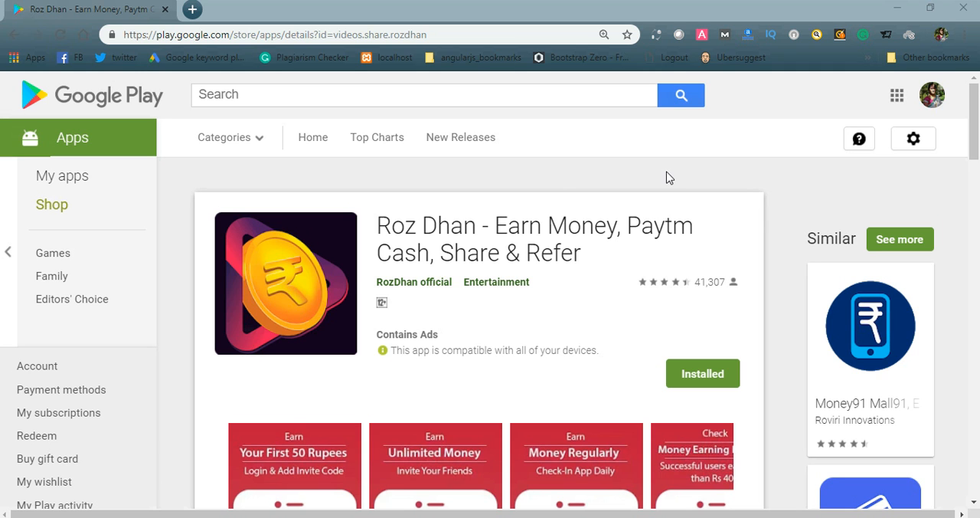
{"action": "mouse_move", "coordinate": [395, 236]}
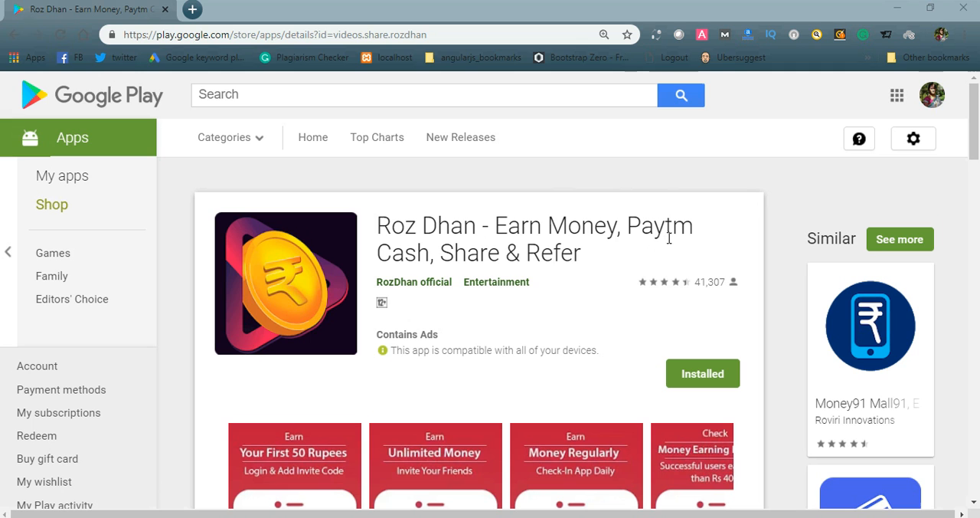
{"action": "mouse_move", "coordinate": [576, 258]}
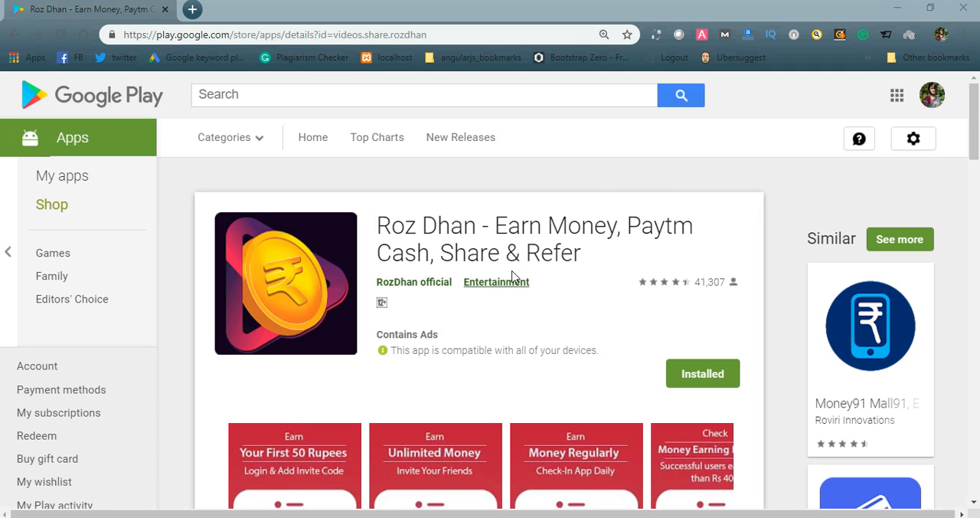
{"action": "mouse_move", "coordinate": [597, 181]}
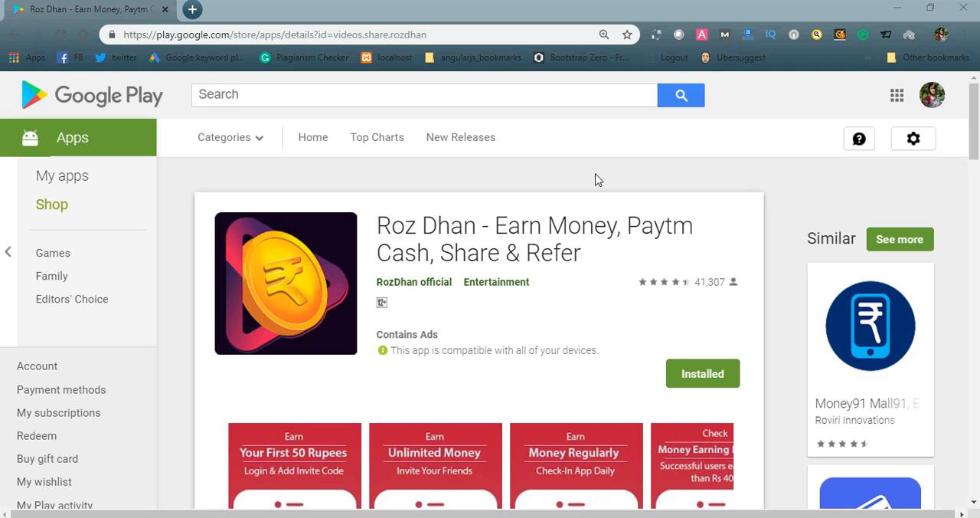
{"action": "mouse_move", "coordinate": [962, 175]}
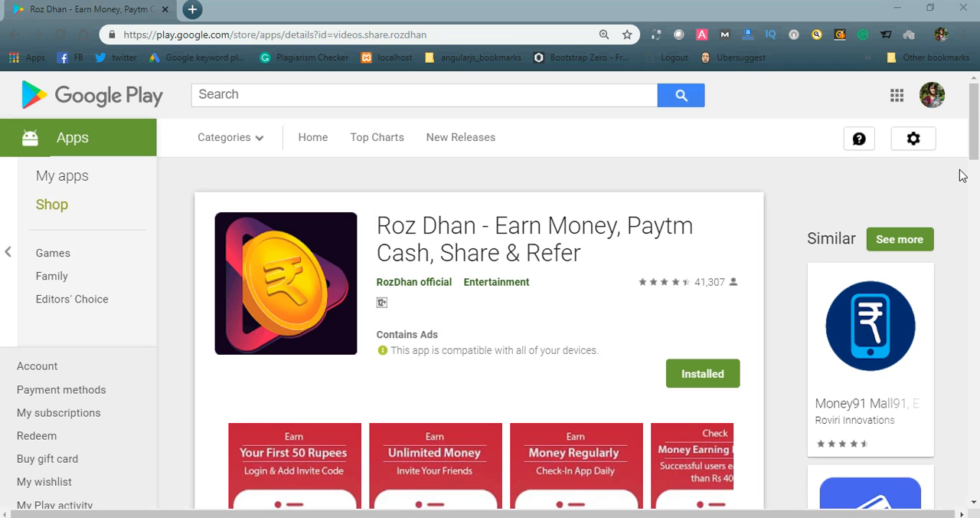
{"action": "mouse_move", "coordinate": [974, 177]}
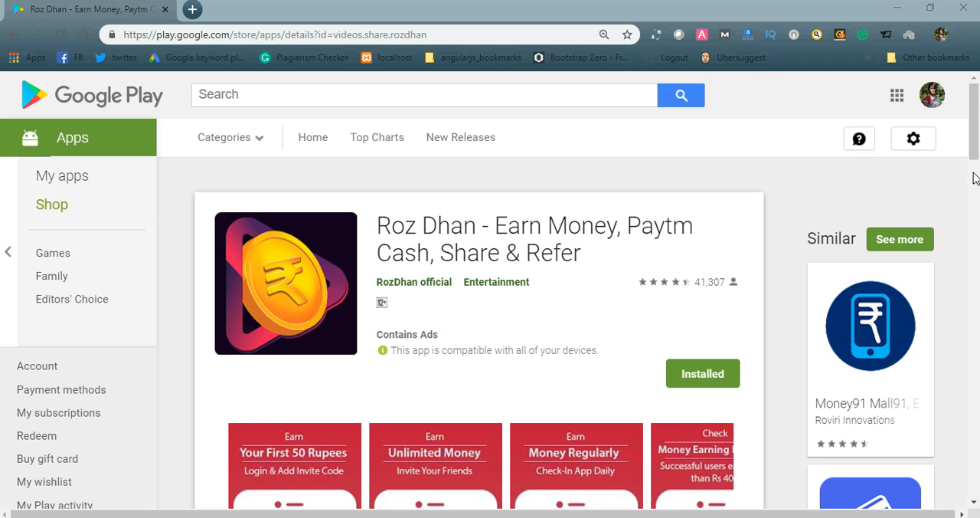
- Scroll the Roz Dhan listing down until the feature screenshot gallery is visible
{"action": "scroll", "scroll_direction": "down", "scroll_amount": 3}
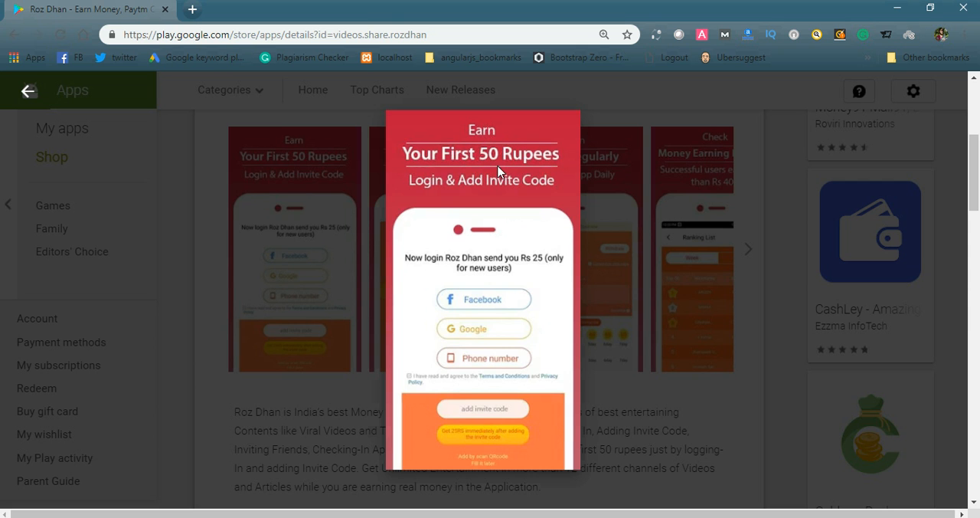
{"action": "mouse_move", "coordinate": [540, 195]}
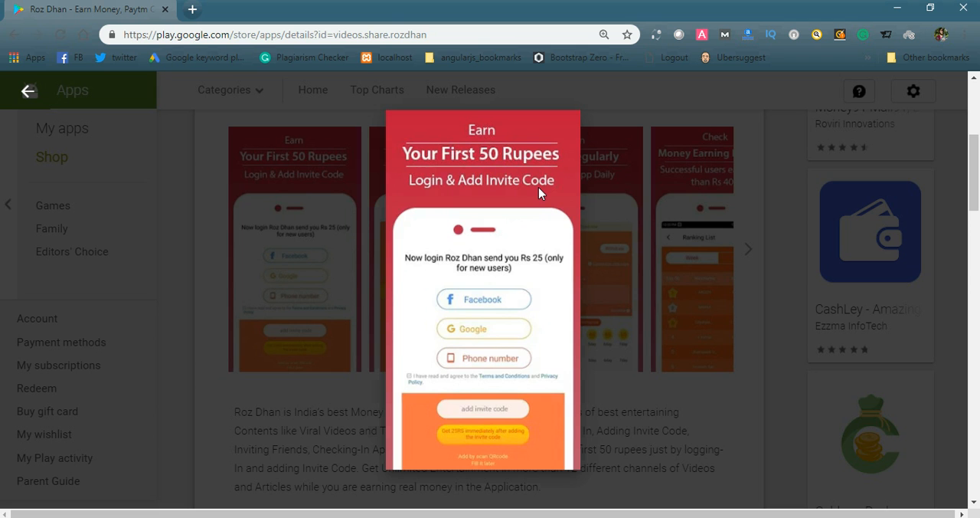
{"action": "mouse_move", "coordinate": [437, 290]}
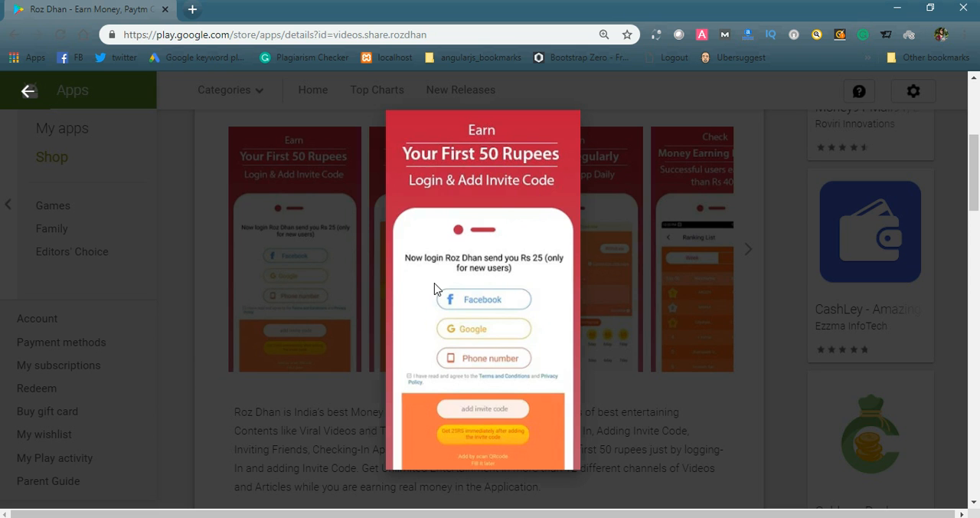
{"action": "mouse_move", "coordinate": [450, 340]}
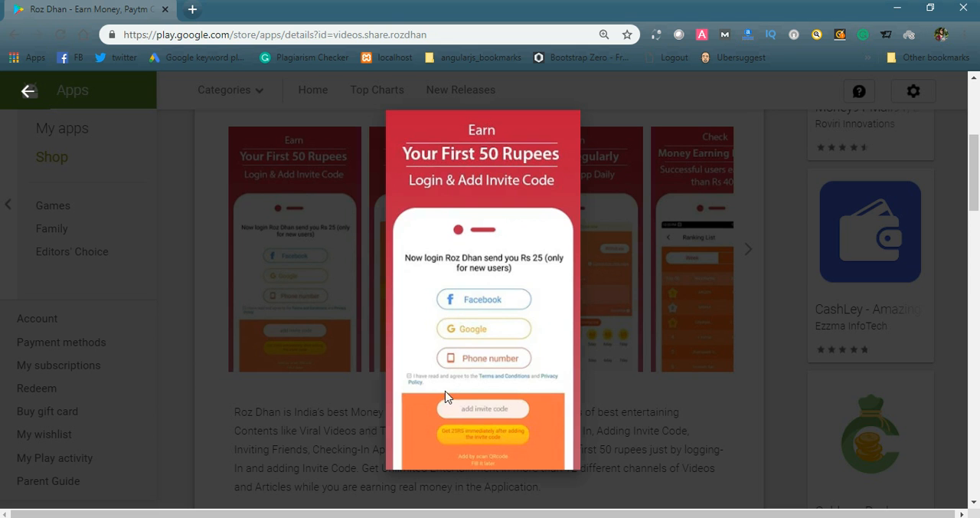
{"action": "mouse_move", "coordinate": [462, 301]}
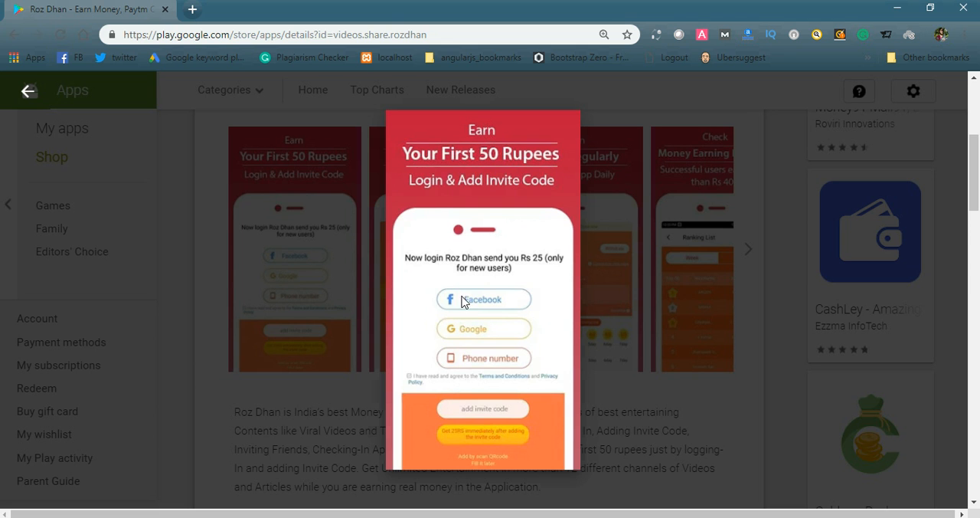
{"action": "mouse_move", "coordinate": [466, 285]}
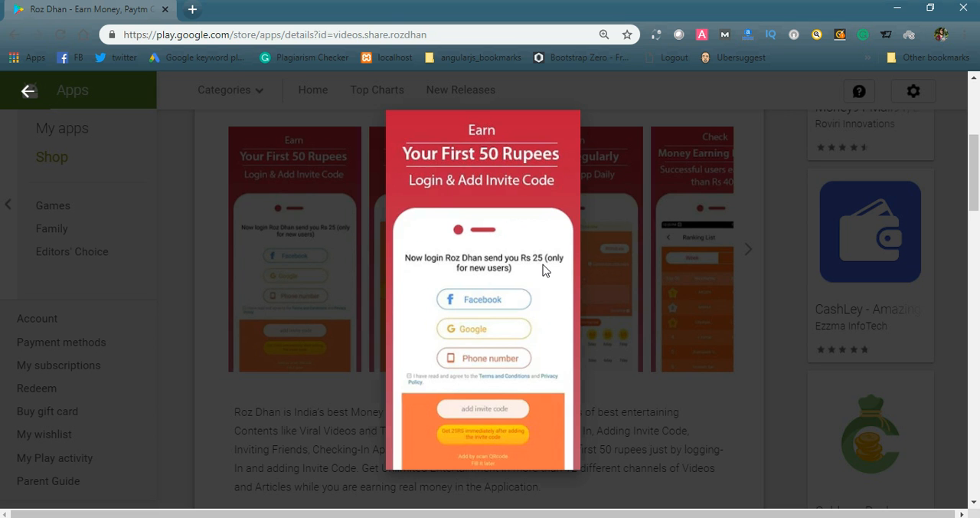
{"action": "mouse_move", "coordinate": [456, 398]}
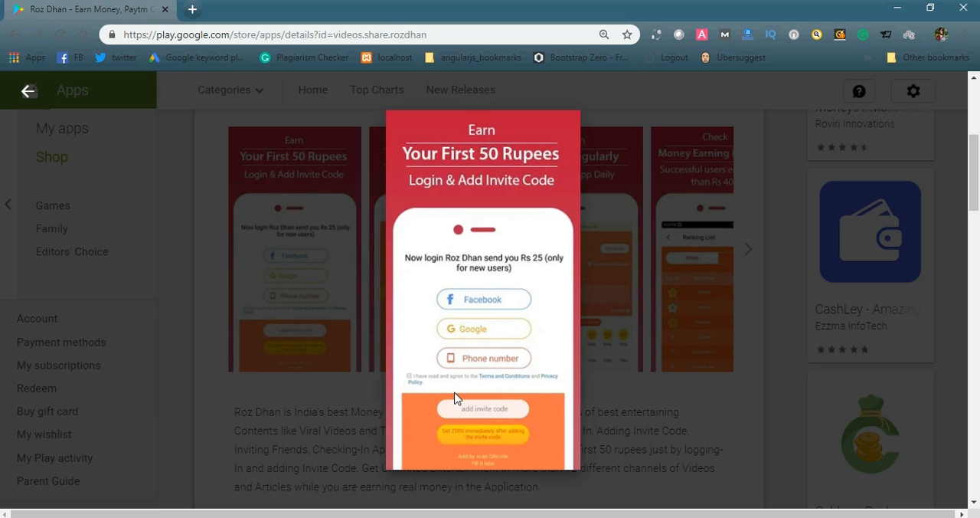
{"action": "mouse_move", "coordinate": [456, 322]}
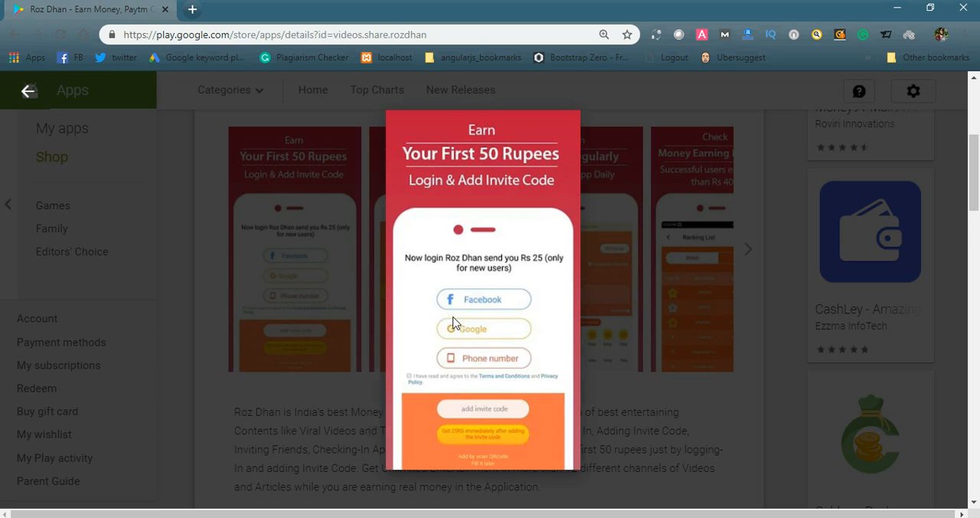
{"action": "mouse_move", "coordinate": [499, 322]}
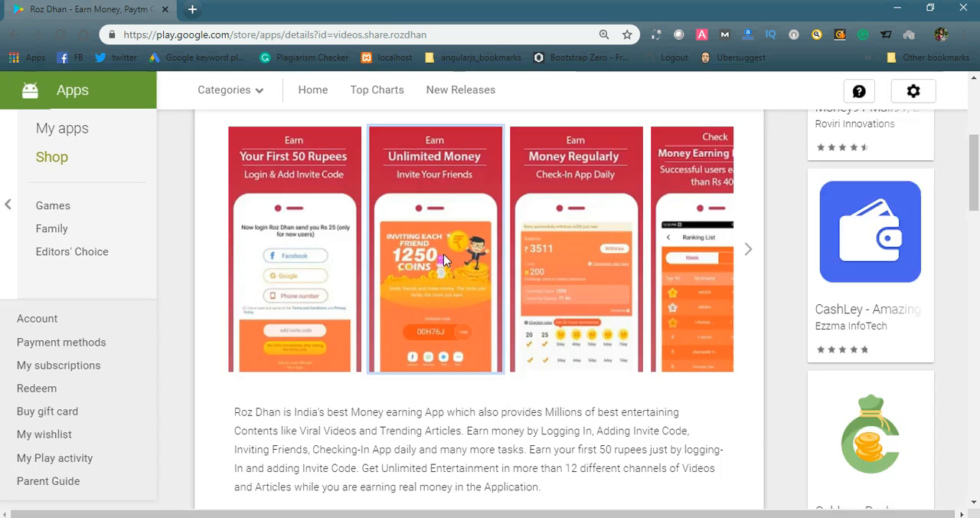
- Enlarge the second screenshot, 'Unlimited Money – Invite Your Friends' with its 1250-coin offer
{"action": "left_click", "coordinate": [435, 249]}
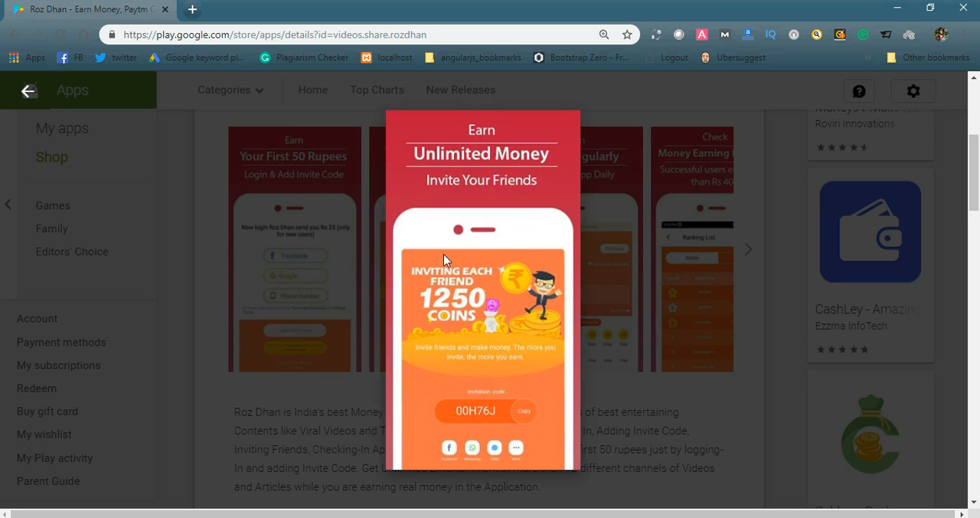
{"action": "mouse_move", "coordinate": [446, 307]}
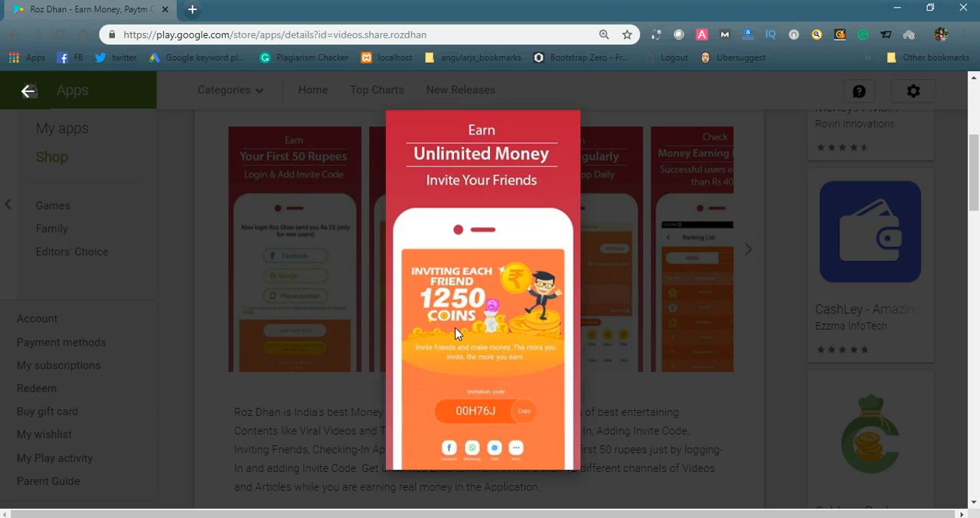
{"action": "mouse_move", "coordinate": [471, 279]}
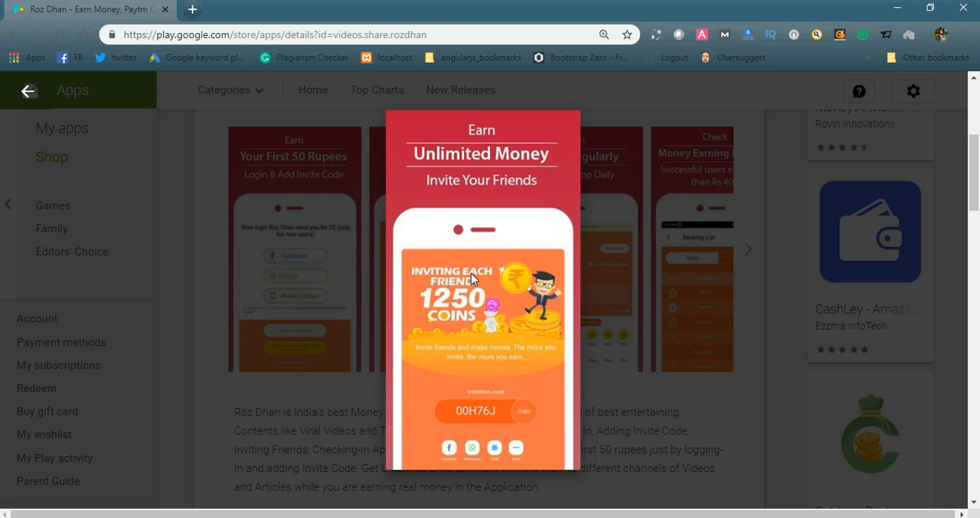
{"action": "mouse_move", "coordinate": [468, 293]}
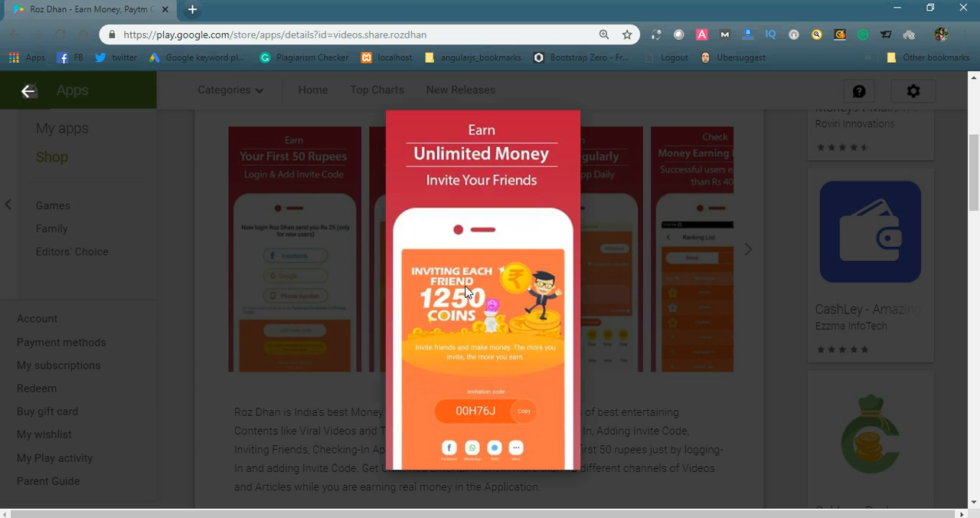
{"action": "mouse_move", "coordinate": [492, 346]}
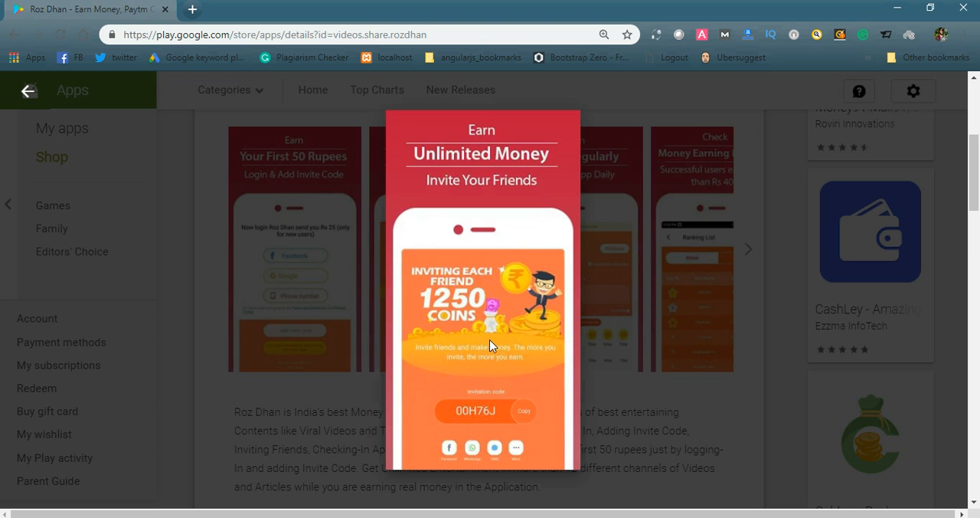
{"action": "mouse_move", "coordinate": [517, 426]}
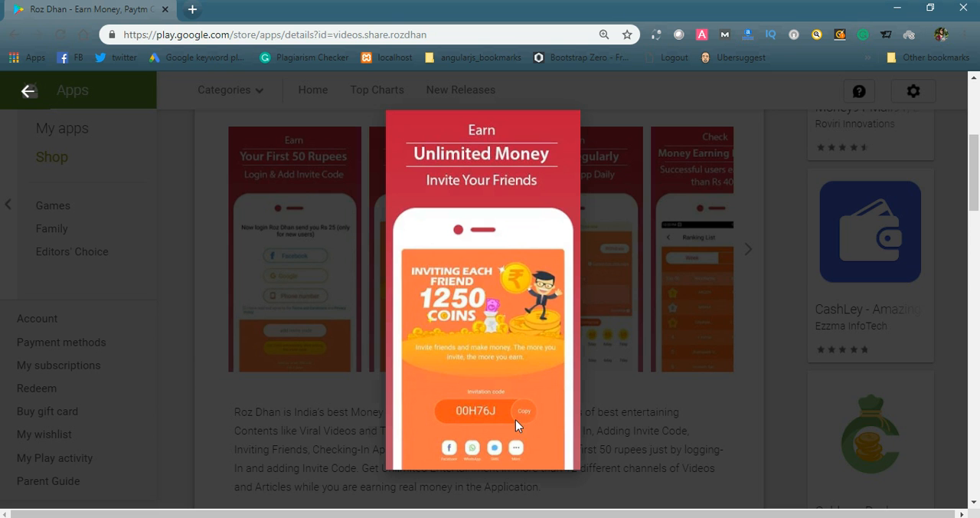
{"action": "mouse_move", "coordinate": [482, 421]}
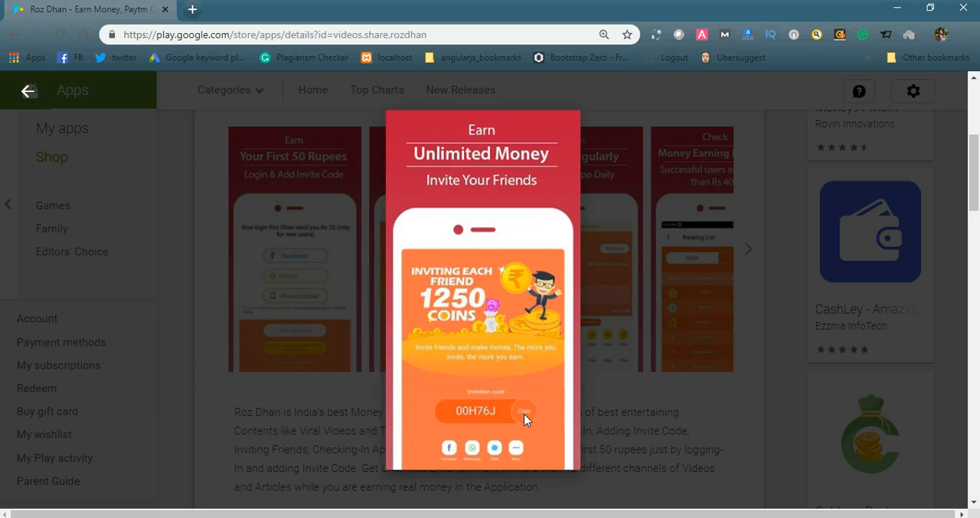
{"action": "mouse_move", "coordinate": [450, 457]}
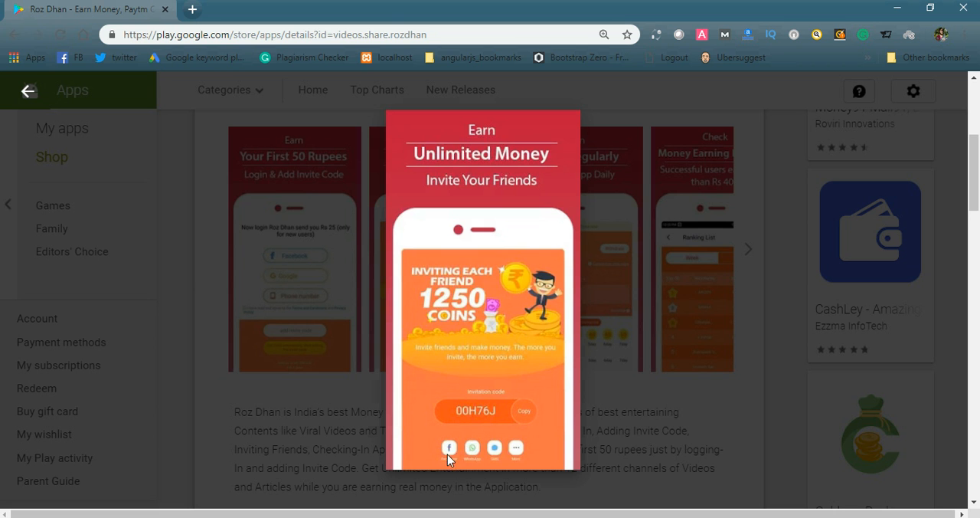
{"action": "mouse_move", "coordinate": [524, 457]}
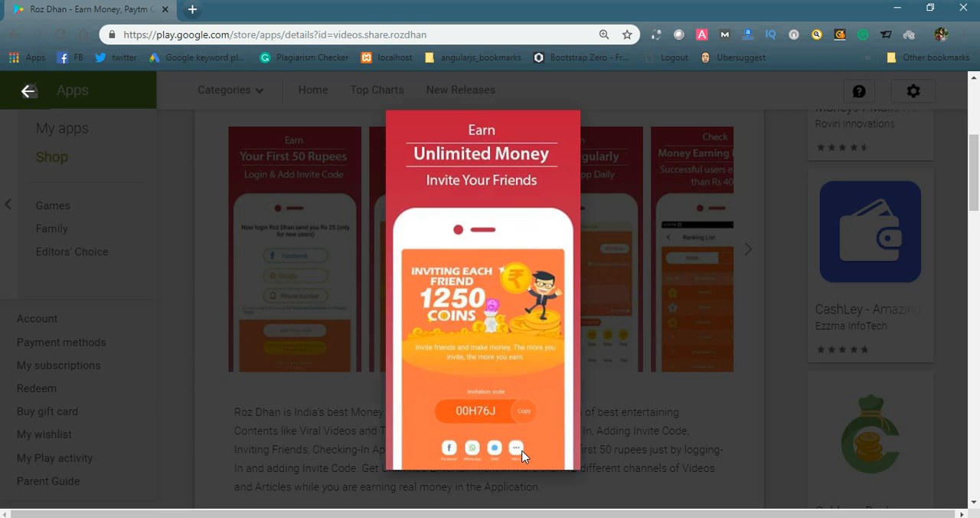
{"action": "mouse_move", "coordinate": [435, 285]}
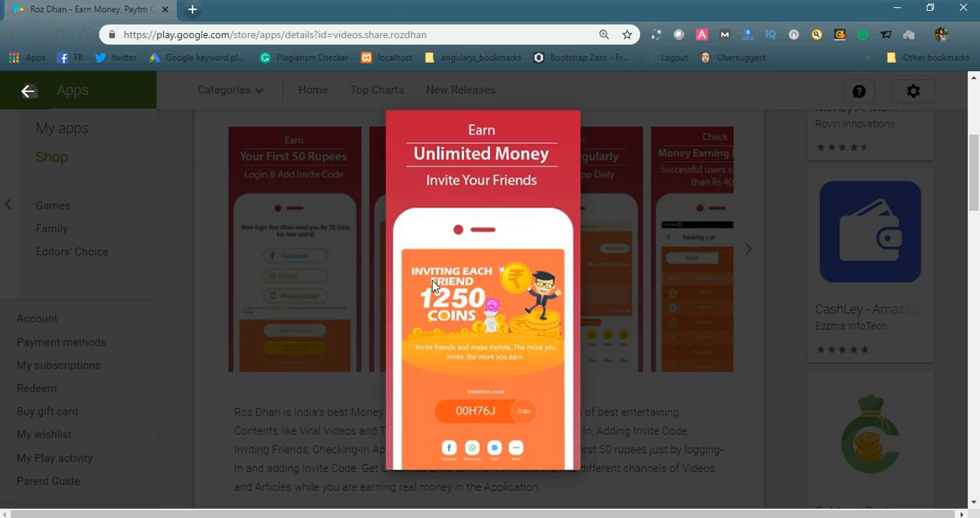
{"action": "mouse_move", "coordinate": [422, 305]}
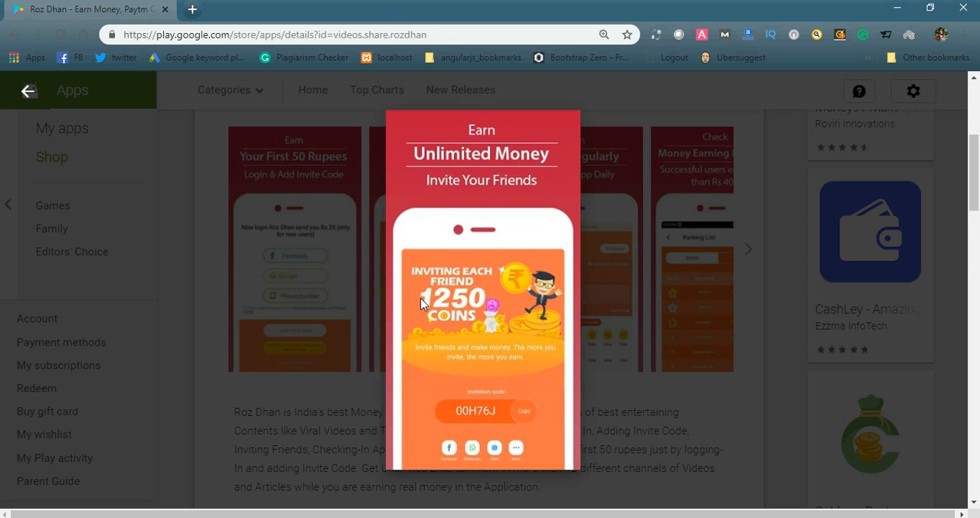
{"action": "mouse_move", "coordinate": [443, 326]}
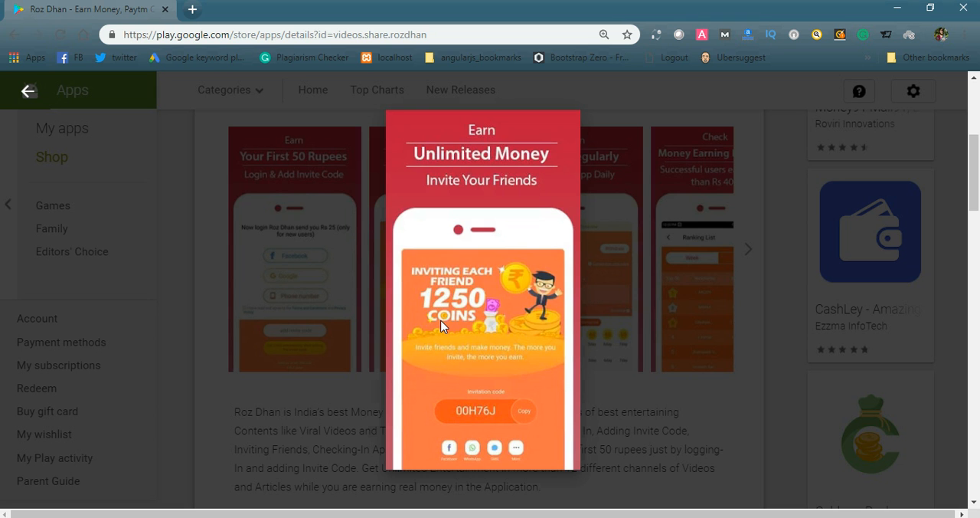
{"action": "mouse_move", "coordinate": [599, 315]}
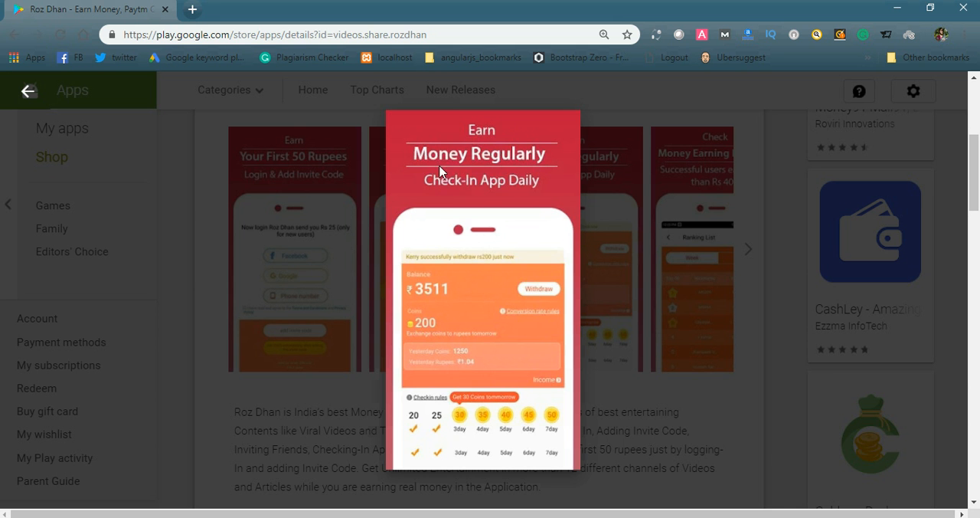
{"action": "mouse_move", "coordinate": [540, 193]}
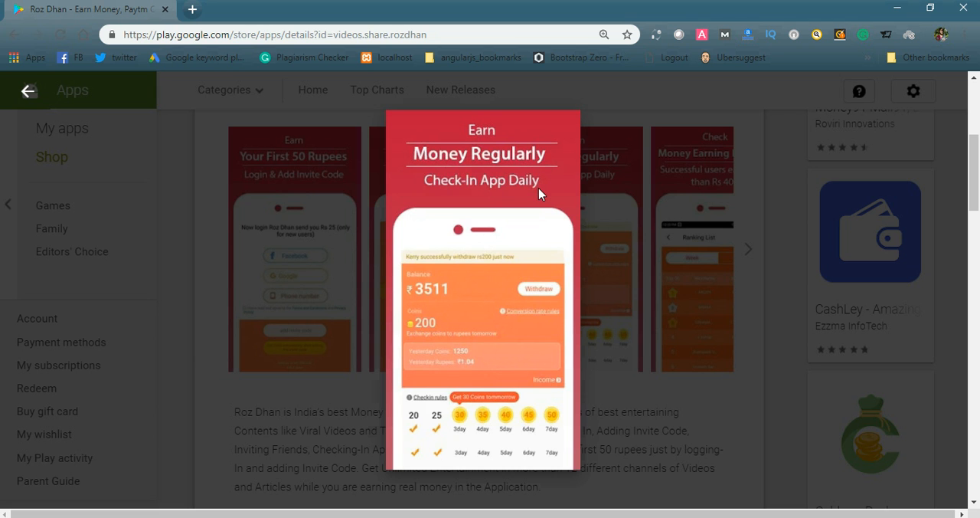
{"action": "mouse_move", "coordinate": [435, 340]}
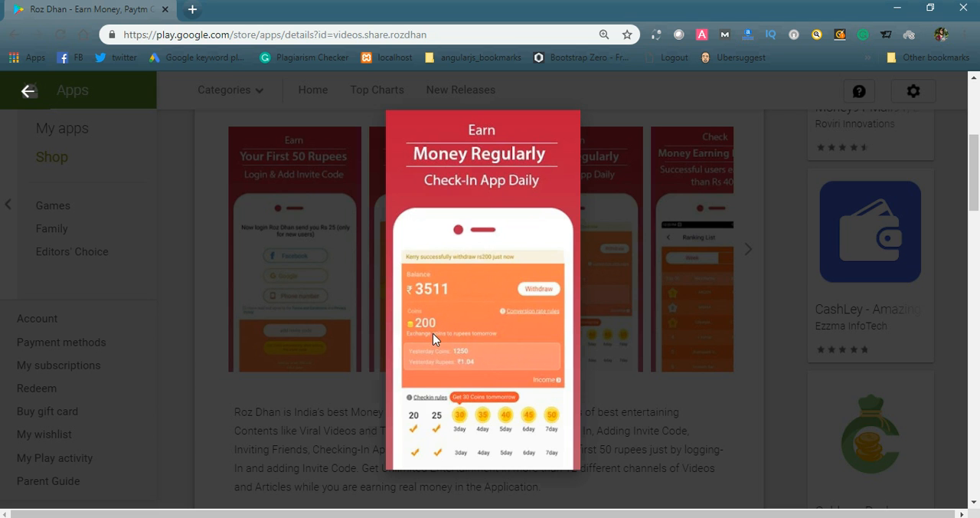
{"action": "mouse_move", "coordinate": [427, 452]}
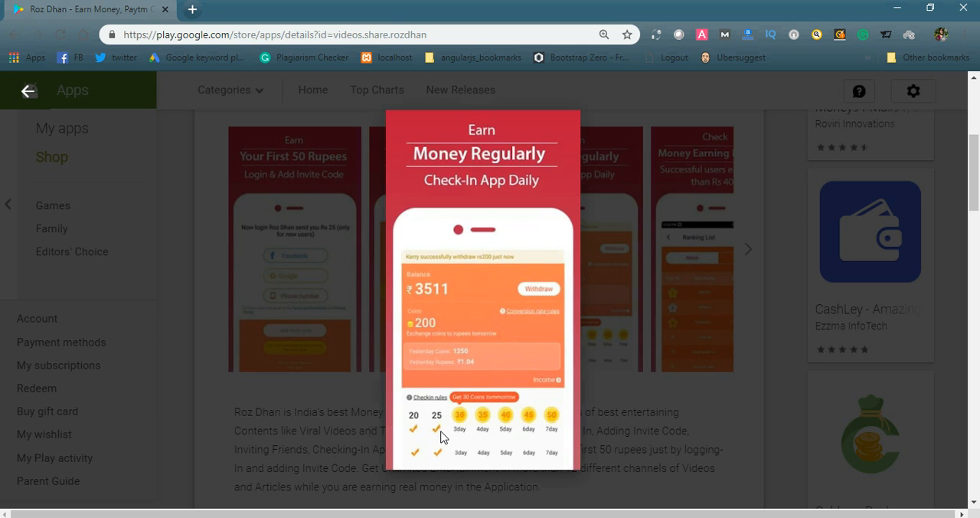
{"action": "mouse_move", "coordinate": [414, 429]}
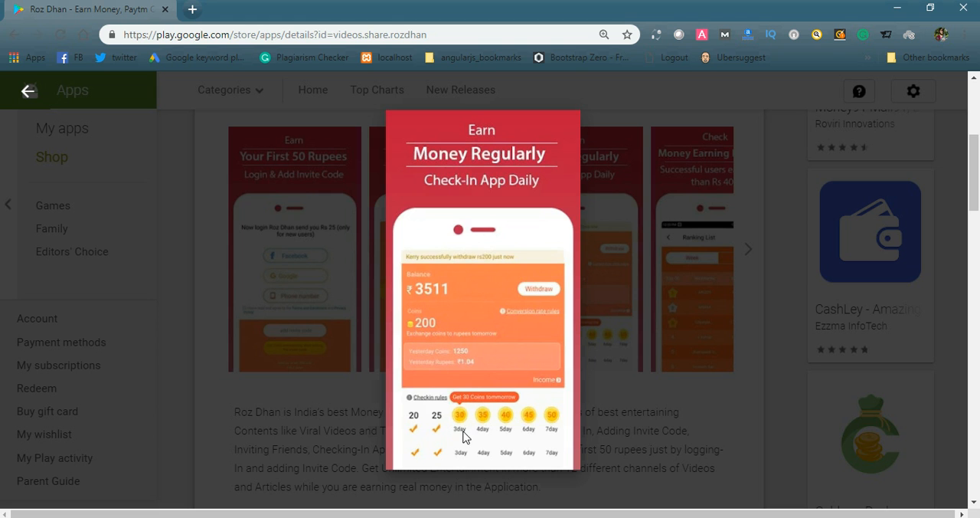
{"action": "mouse_move", "coordinate": [465, 426]}
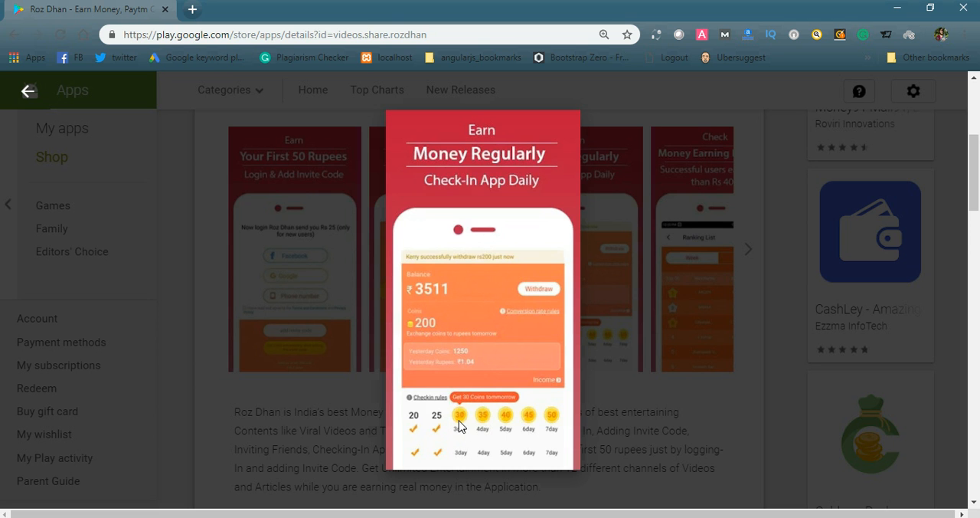
{"action": "mouse_move", "coordinate": [441, 407]}
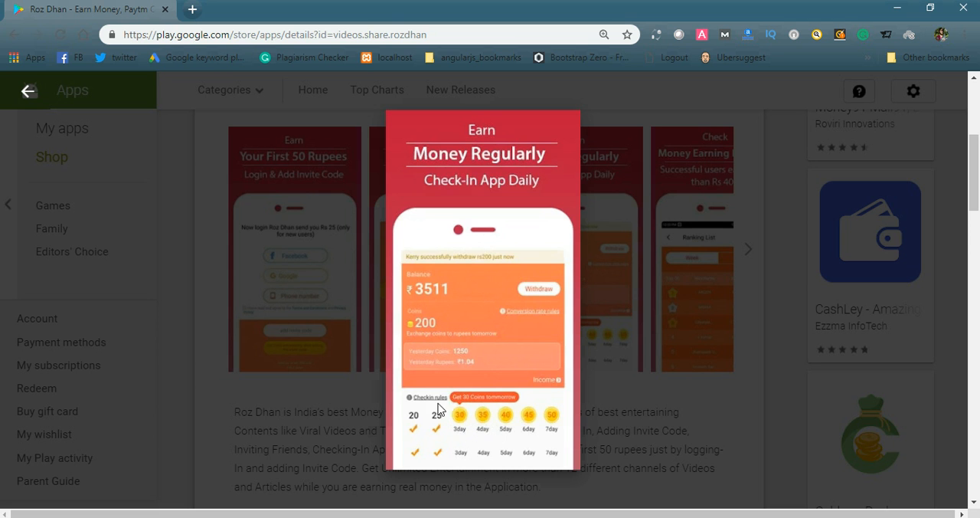
{"action": "mouse_move", "coordinate": [512, 426]}
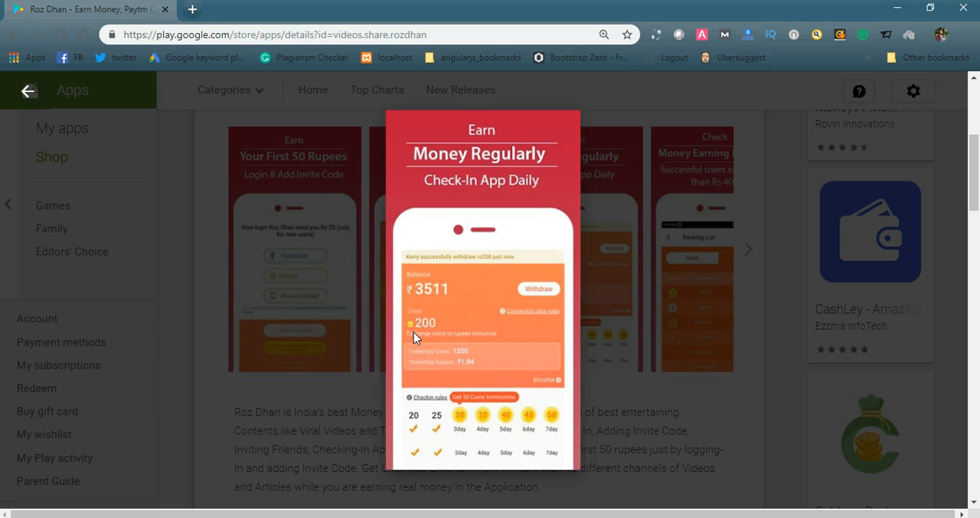
{"action": "mouse_move", "coordinate": [421, 348]}
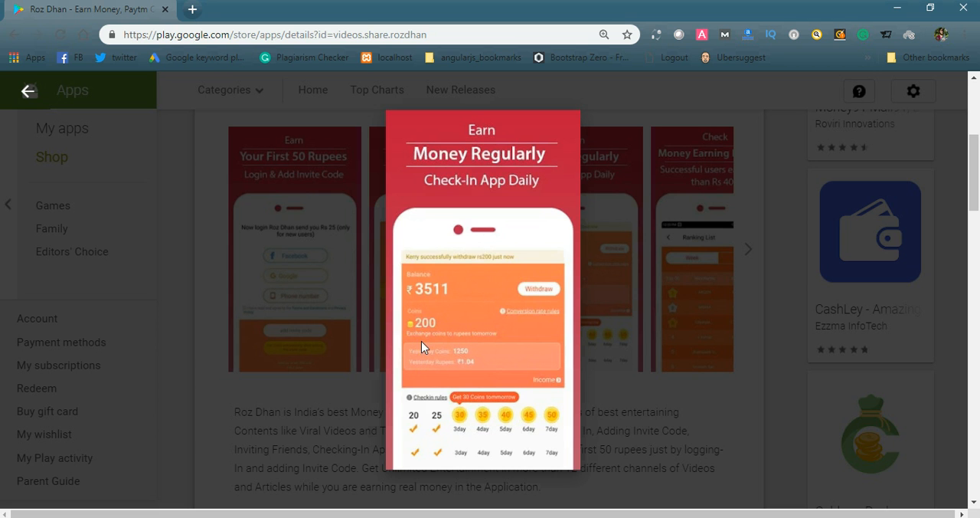
{"action": "mouse_move", "coordinate": [442, 331]}
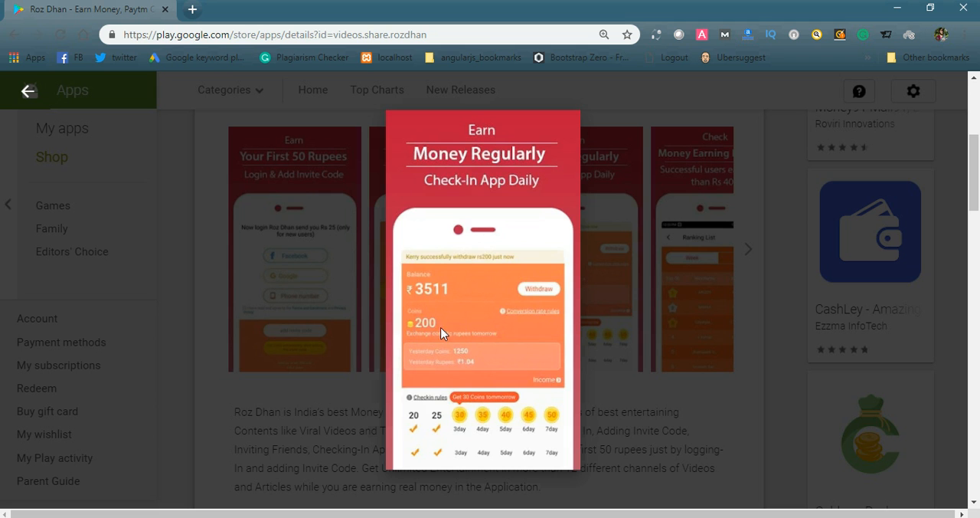
{"action": "mouse_move", "coordinate": [430, 343]}
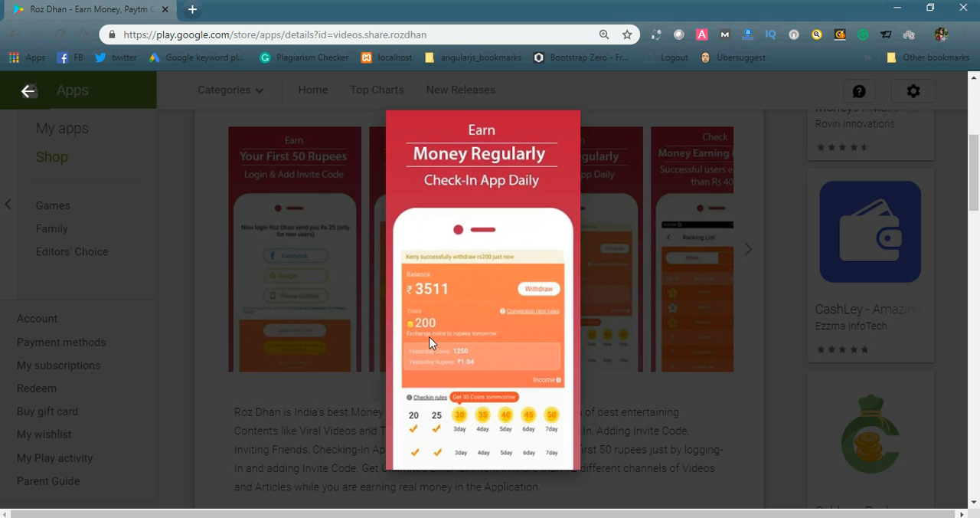
{"action": "mouse_move", "coordinate": [426, 335]}
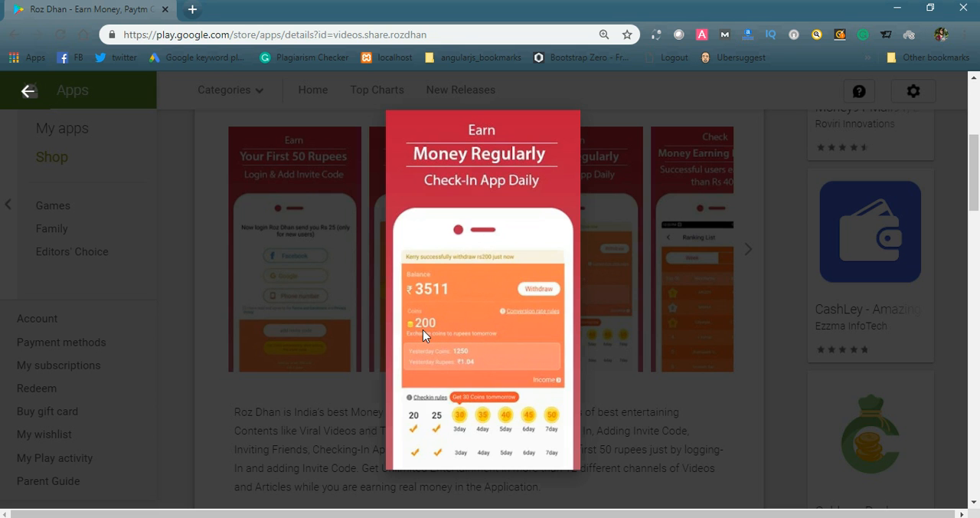
{"action": "mouse_move", "coordinate": [430, 337]}
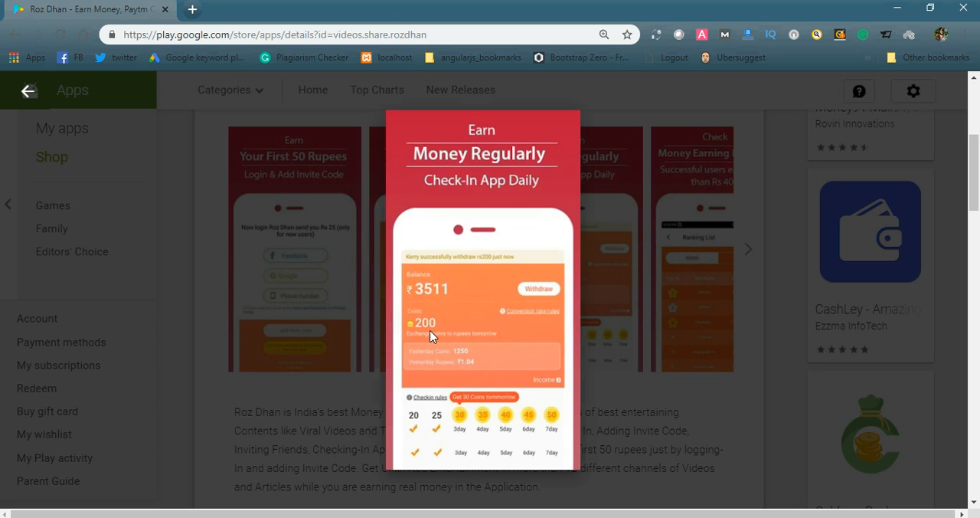
{"action": "mouse_move", "coordinate": [438, 326]}
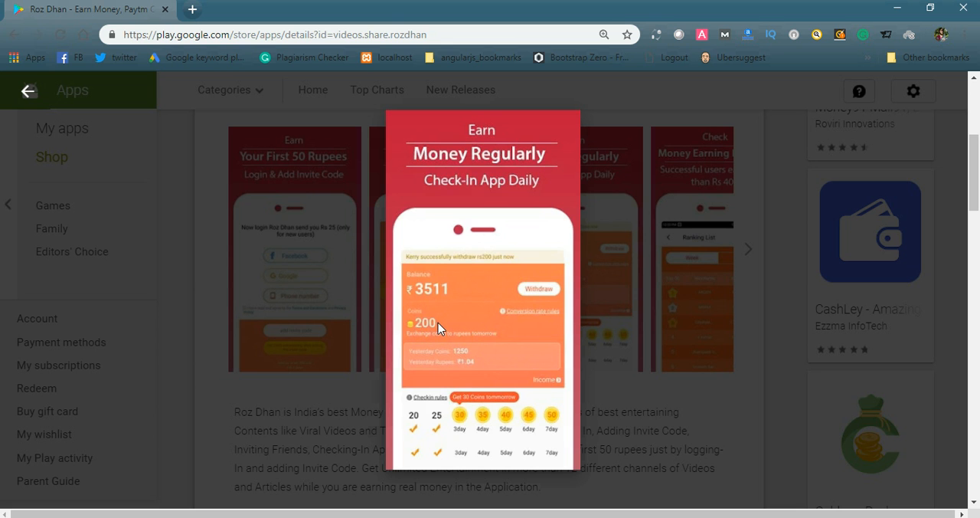
{"action": "mouse_move", "coordinate": [426, 326]}
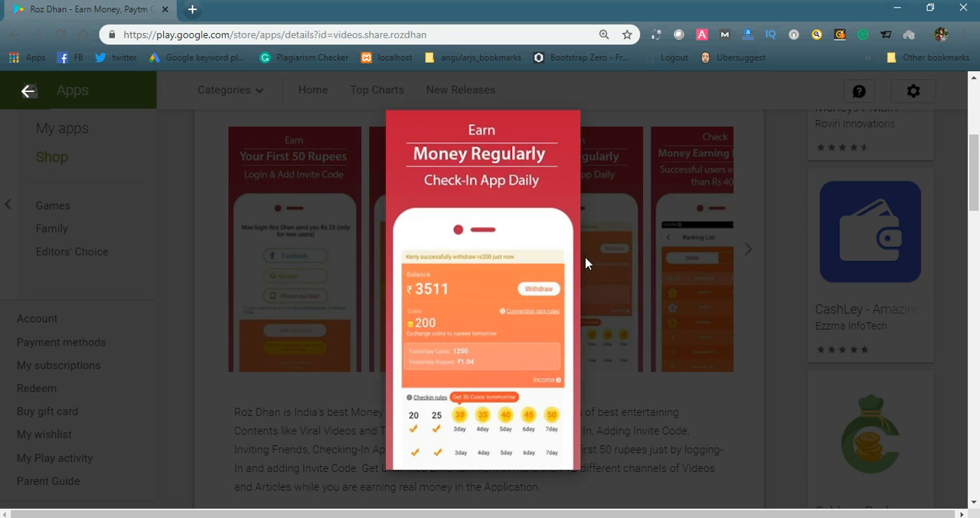
{"action": "mouse_move", "coordinate": [604, 239]}
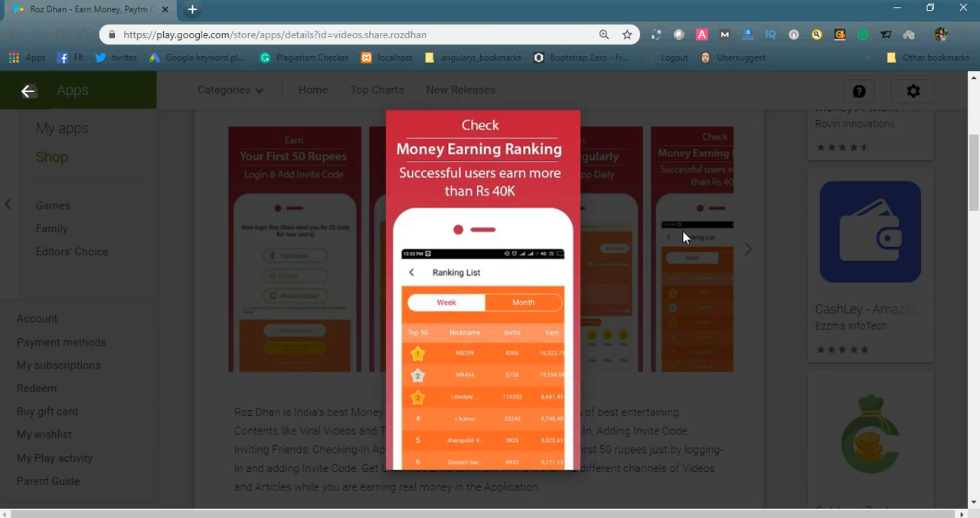
{"action": "mouse_move", "coordinate": [456, 190]}
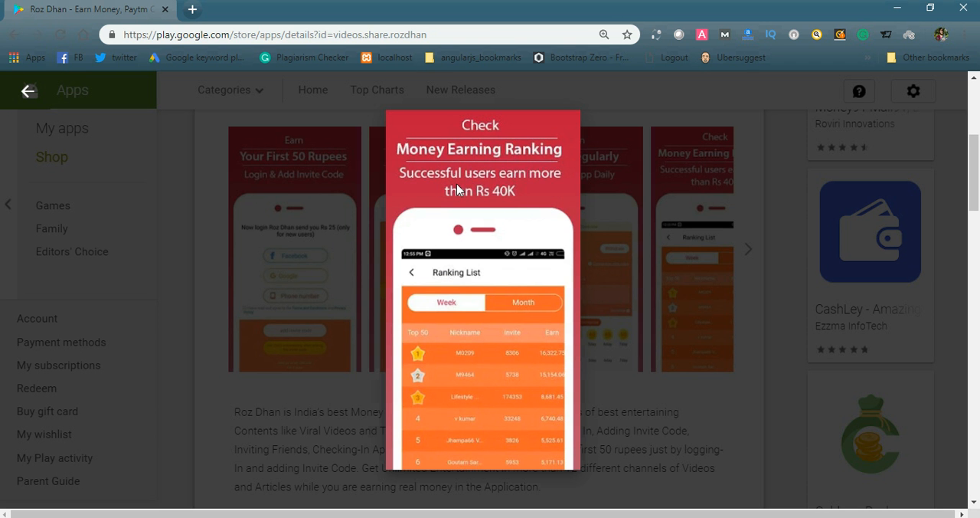
{"action": "mouse_move", "coordinate": [505, 205]}
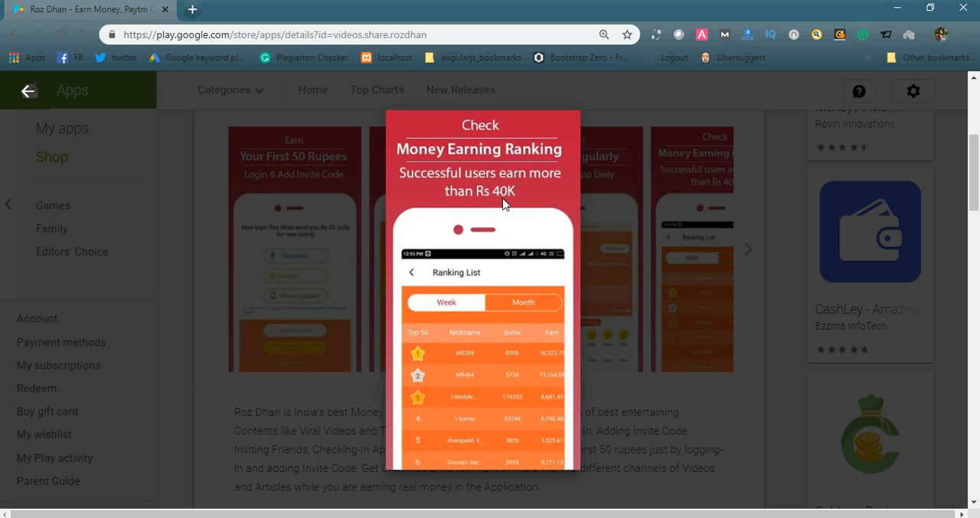
{"action": "mouse_move", "coordinate": [447, 368]}
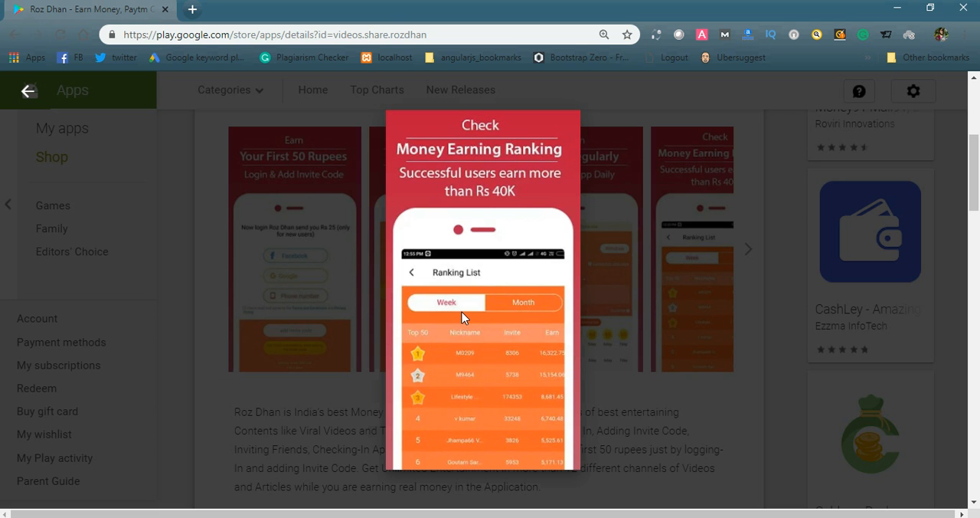
{"action": "mouse_move", "coordinate": [479, 360]}
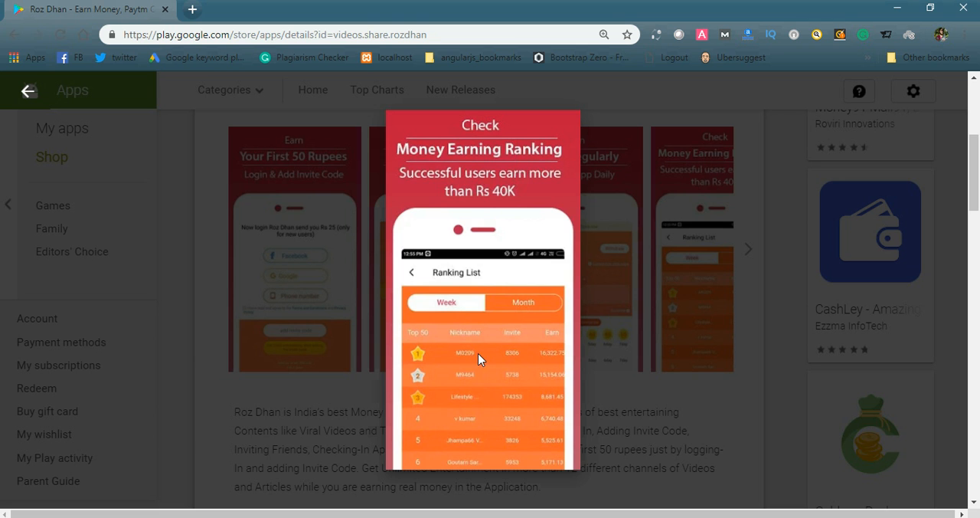
{"action": "mouse_move", "coordinate": [457, 218]}
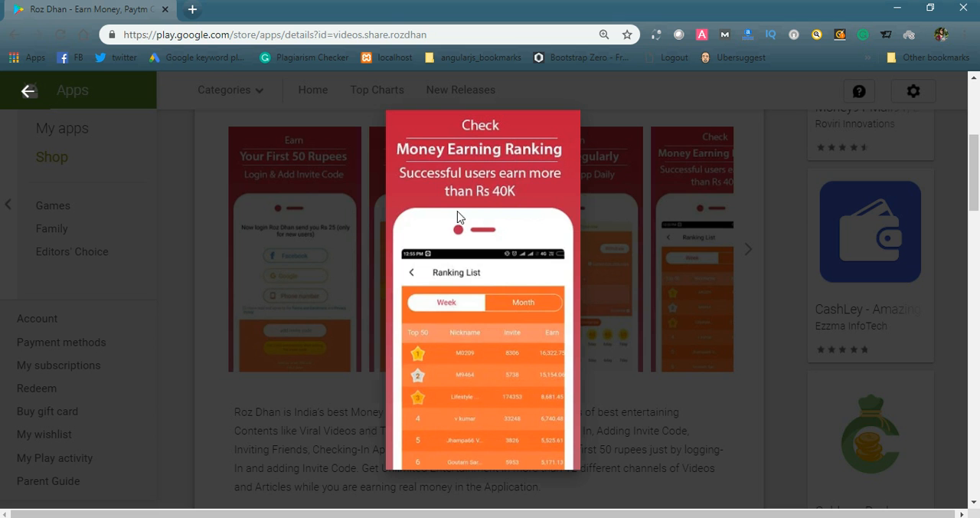
{"action": "mouse_move", "coordinate": [490, 213]}
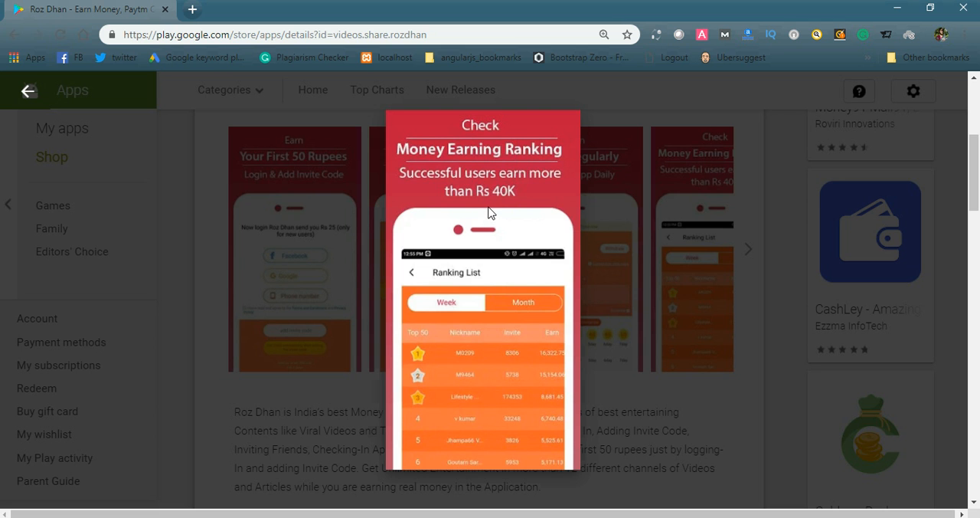
{"action": "mouse_move", "coordinate": [491, 224]}
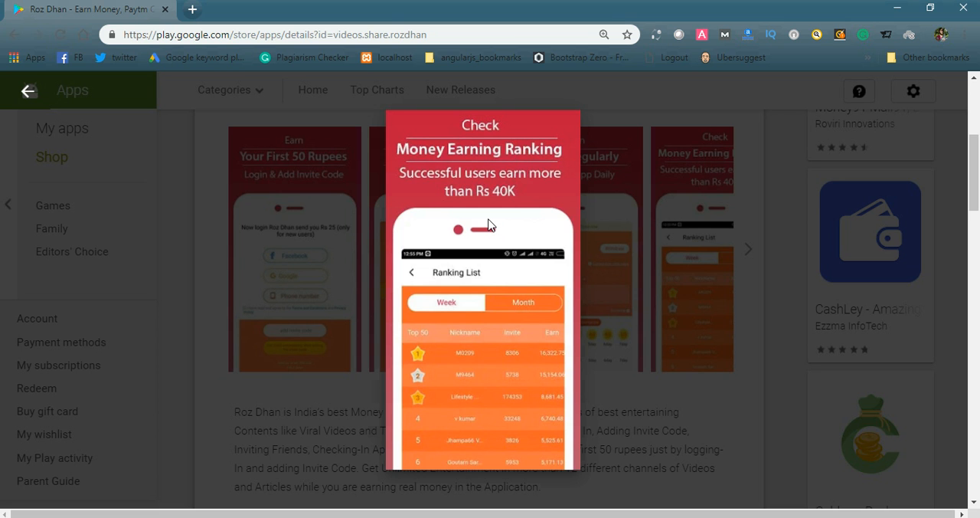
{"action": "mouse_move", "coordinate": [499, 207]}
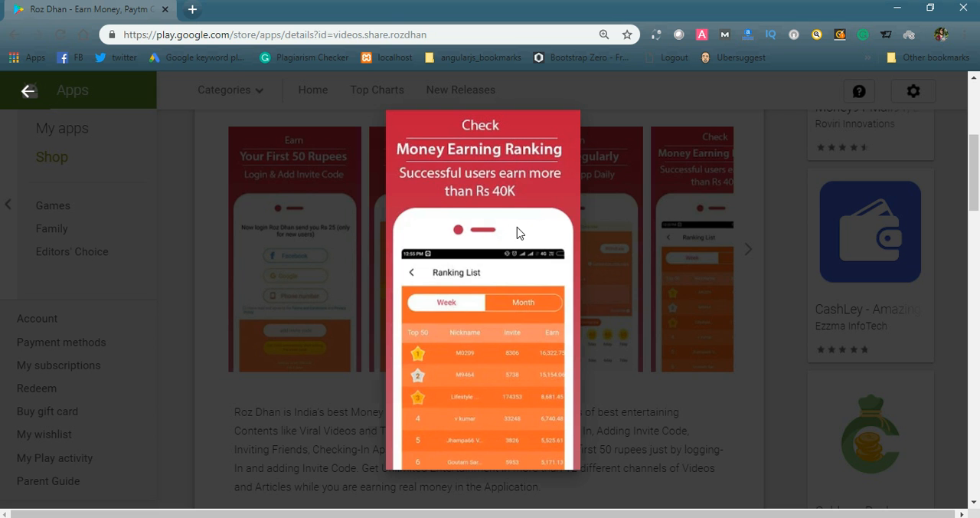
{"action": "mouse_move", "coordinate": [607, 214]}
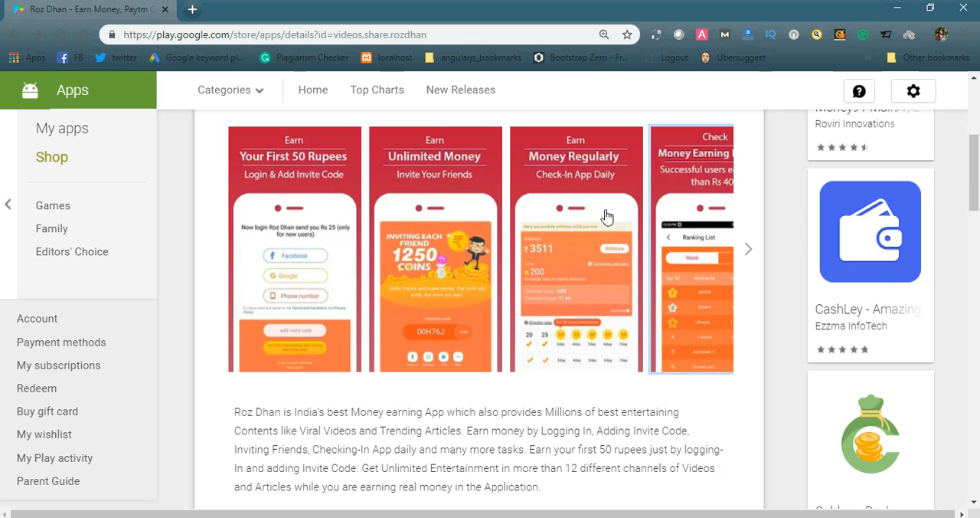
- Leave the gallery and scroll down to the full description and its READ MORE link
{"action": "left_click", "coordinate": [748, 248]}
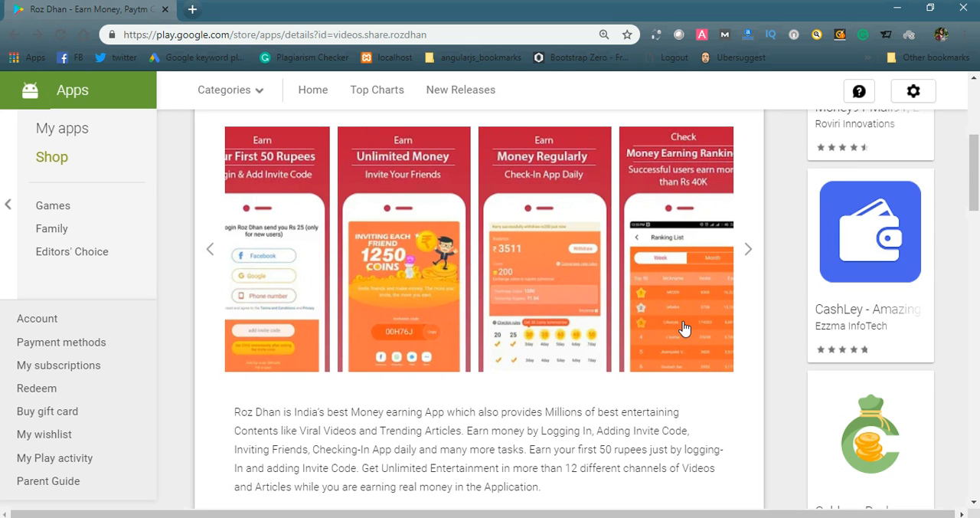
{"action": "mouse_move", "coordinate": [734, 431]}
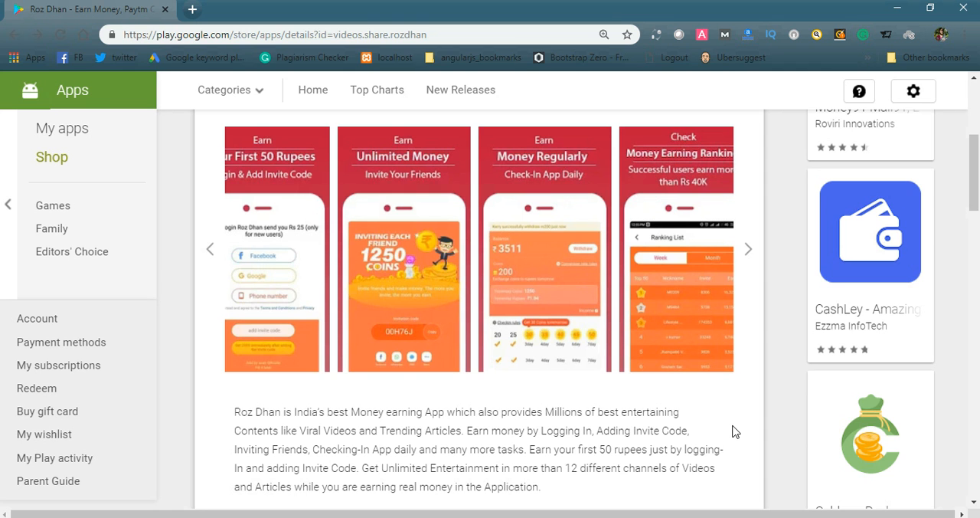
{"action": "mouse_move", "coordinate": [730, 423]}
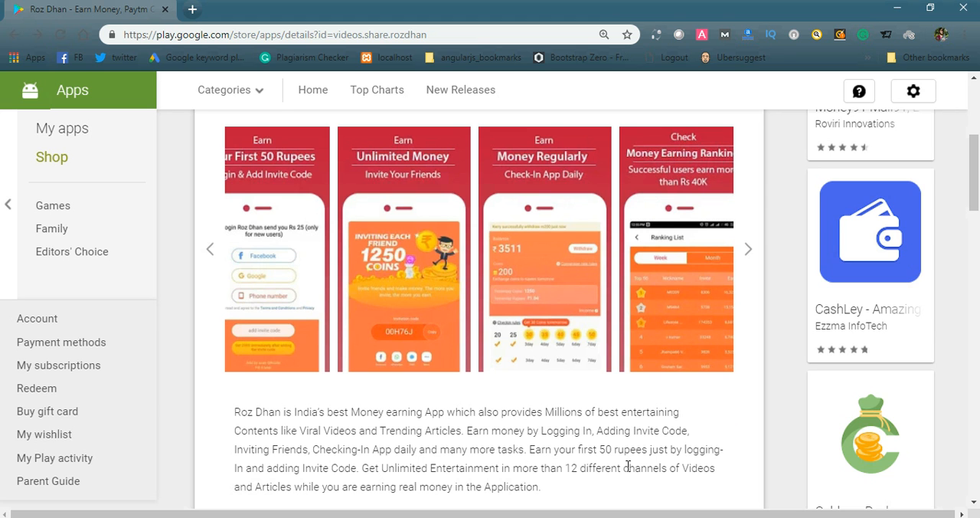
{"action": "scroll", "scroll_direction": "down", "scroll_amount": 3}
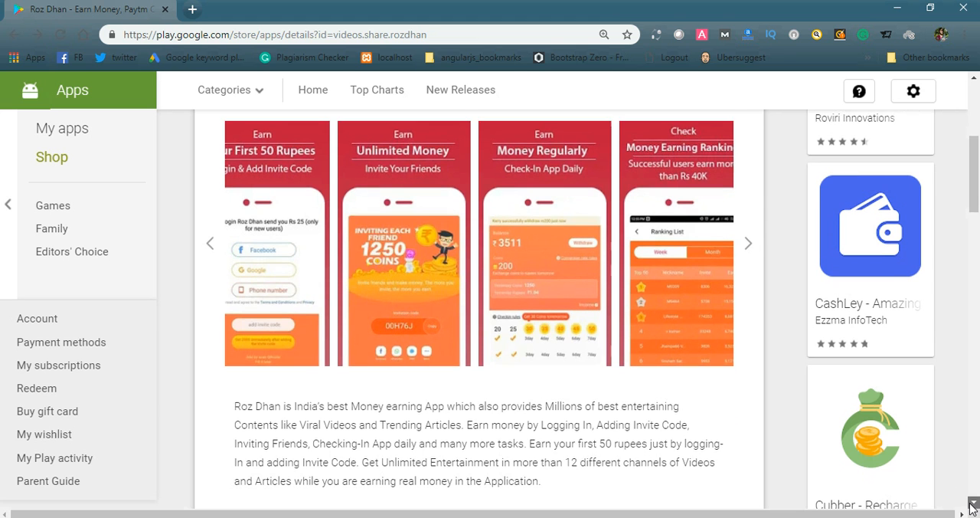
{"action": "scroll", "scroll_direction": "down", "scroll_amount": 3}
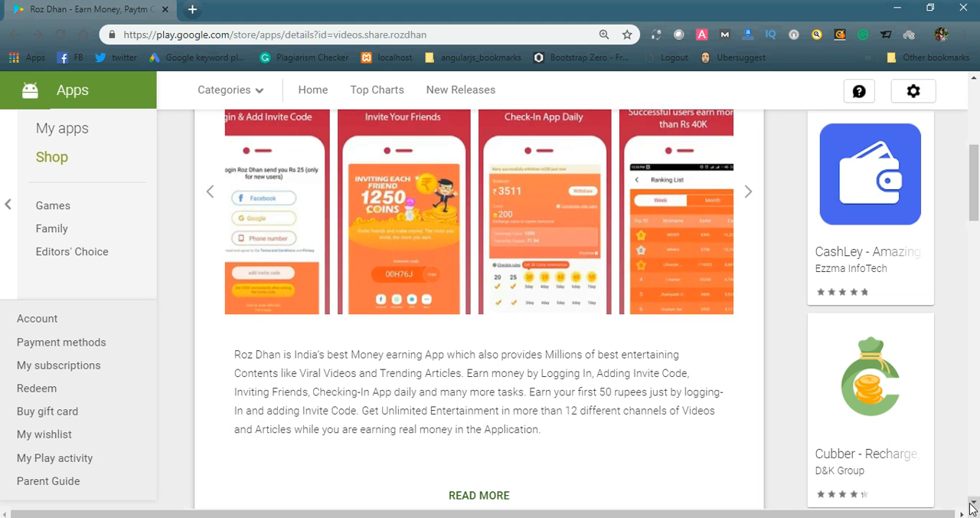